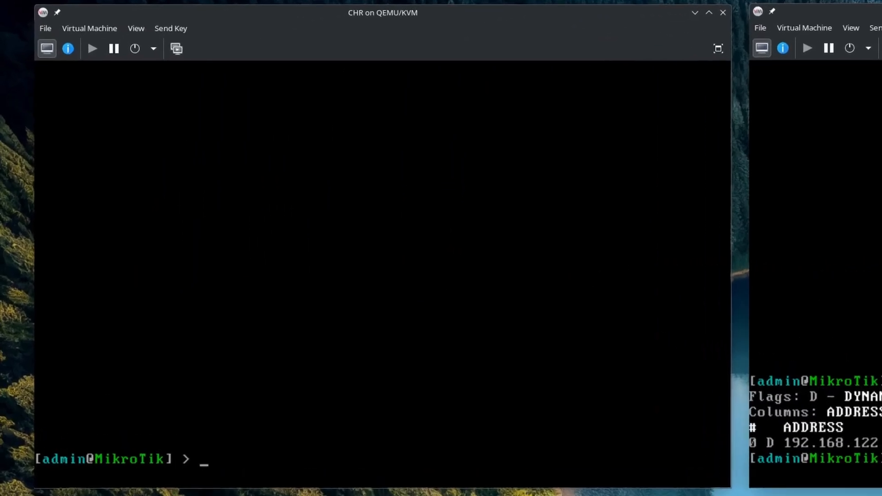
In /disk add an sshfs disk with sshfs-address=192.168.122.43 in slot sshfs1
text(disk)
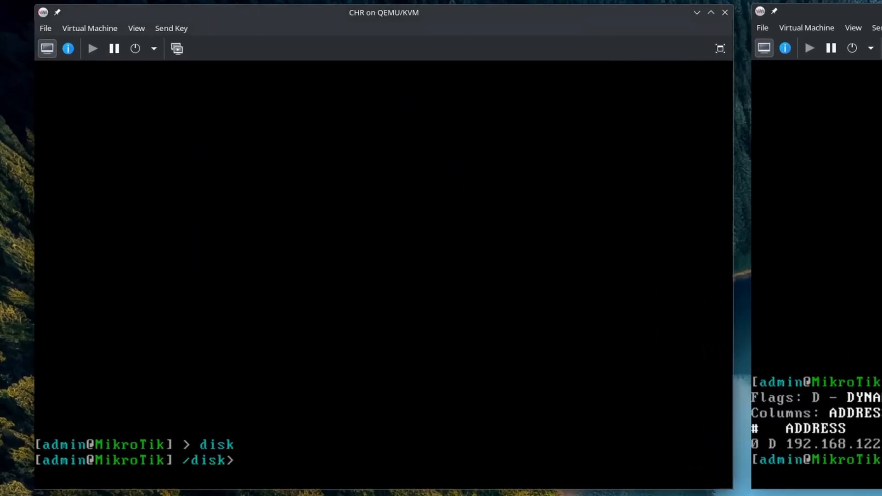
text(add type=sshfs)
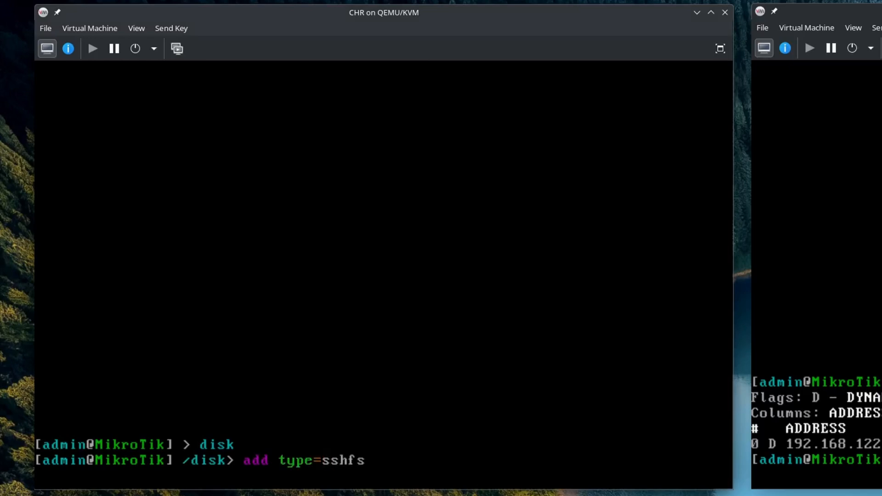
text(sshfs-)
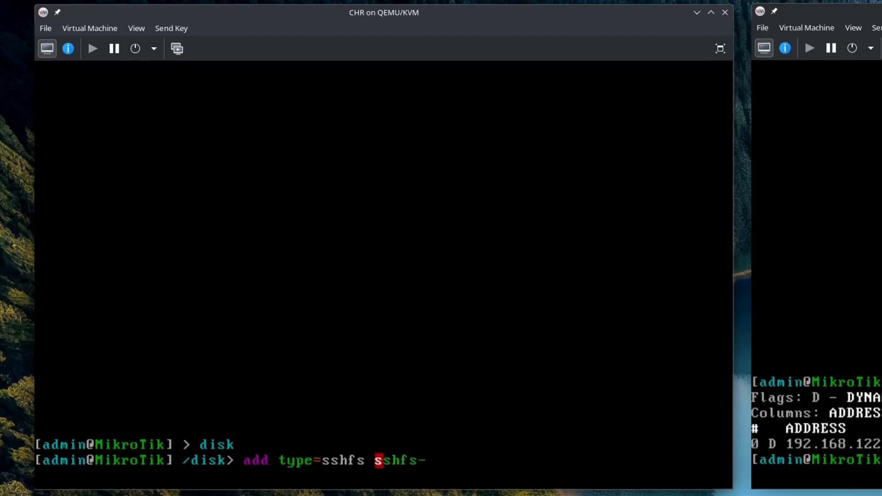
key(Tab)
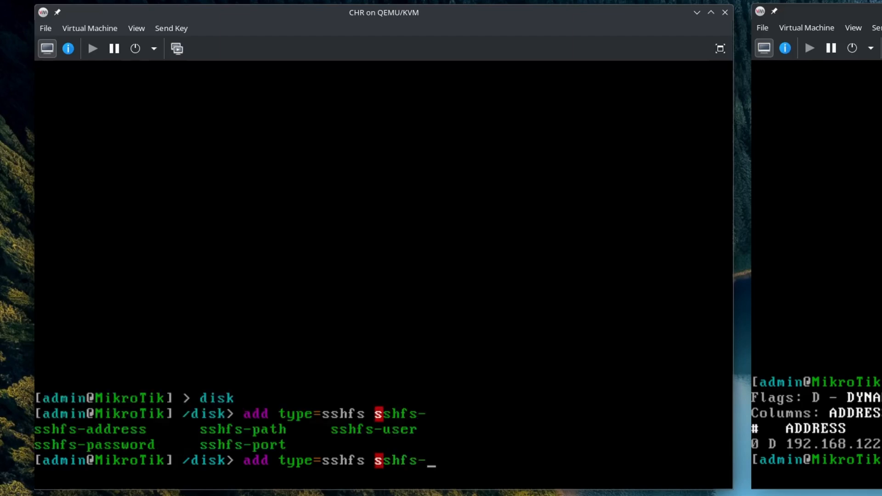
text(a)
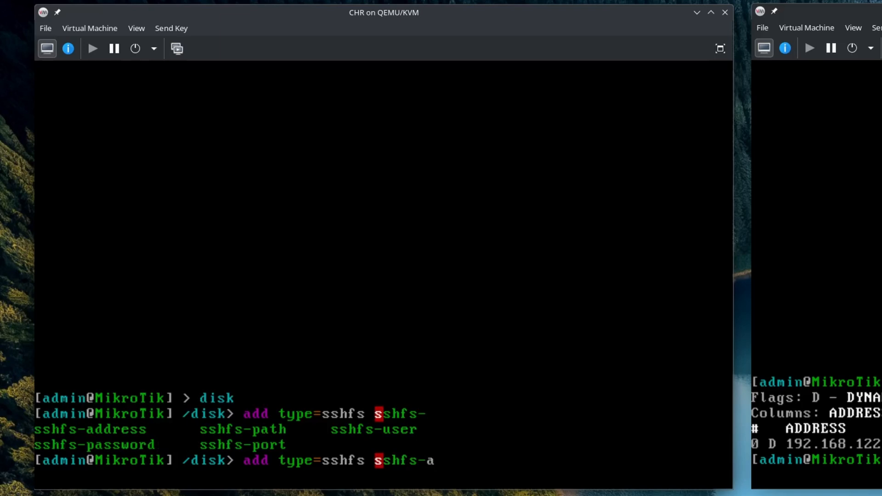
text(ddress=192.168)
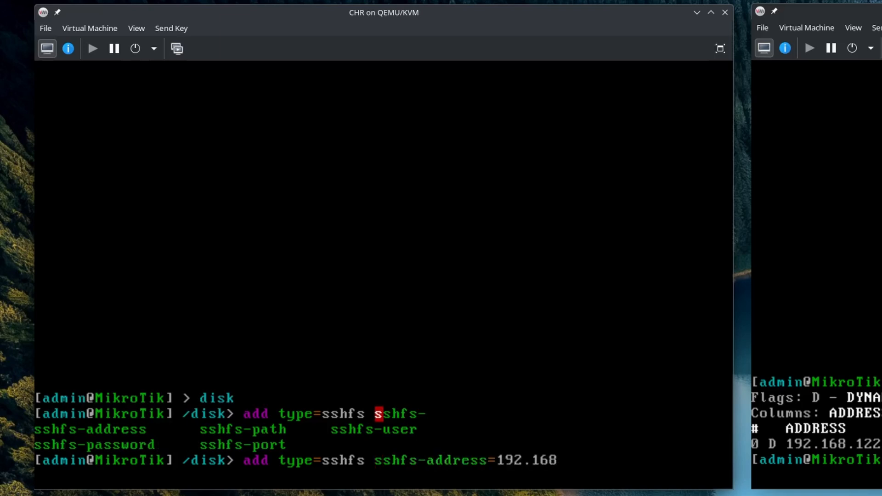
text(.122.43)
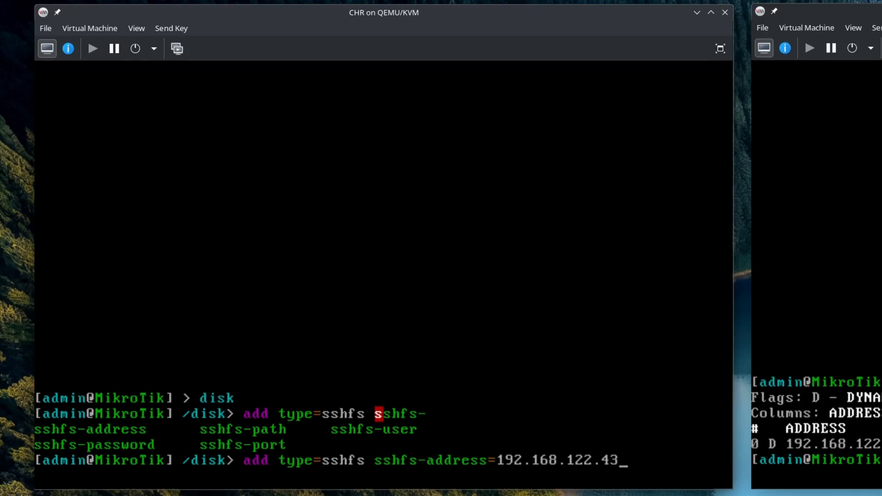
text(slot=ss)
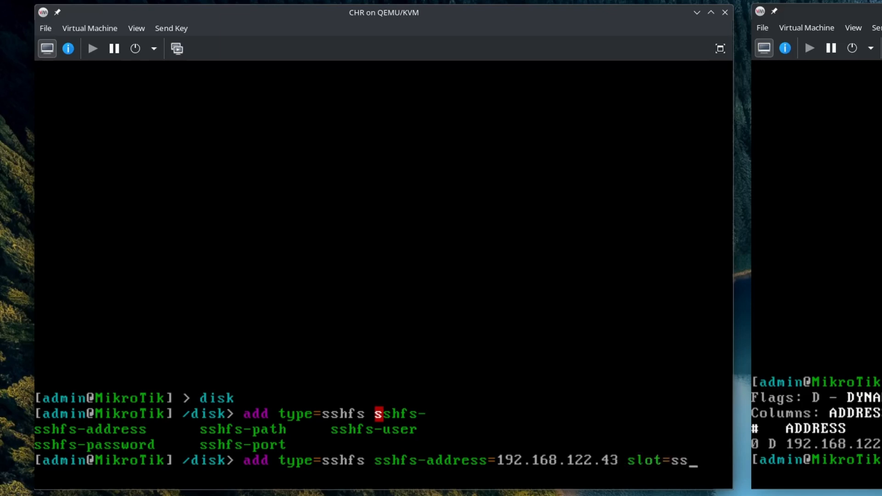
text(hfs1)
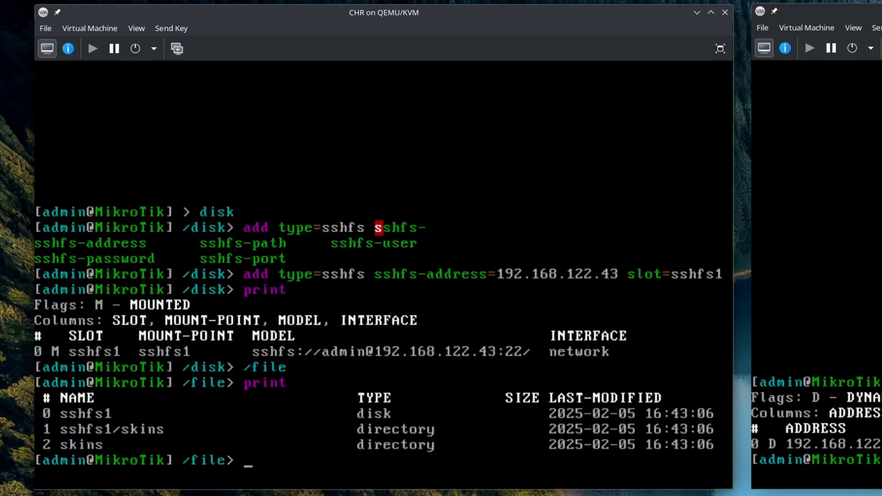
Add an empty file named sshfs1/myFile on the mounted disk and run the file command on CHR2
text(add type=file)
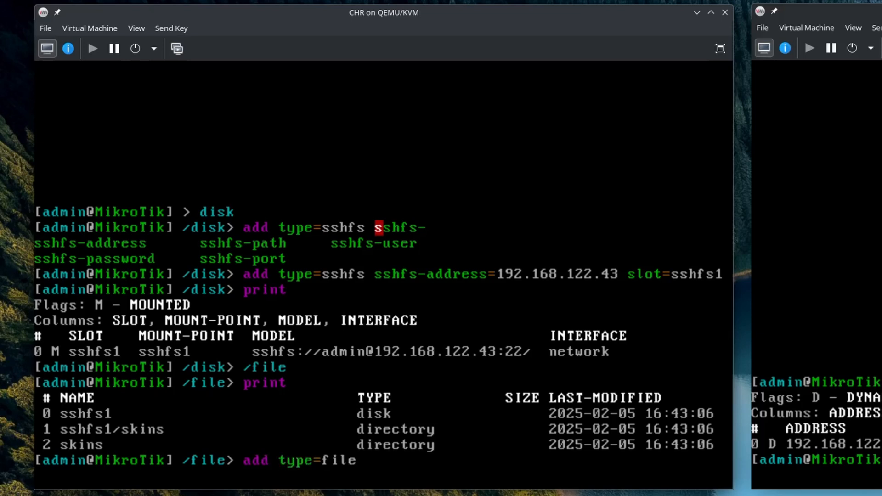
text(name=sshfs1/my)
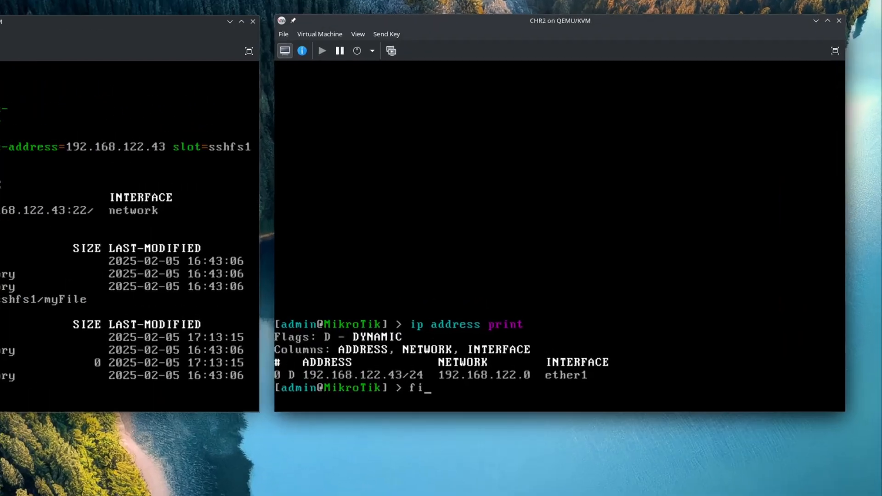
key(Return)
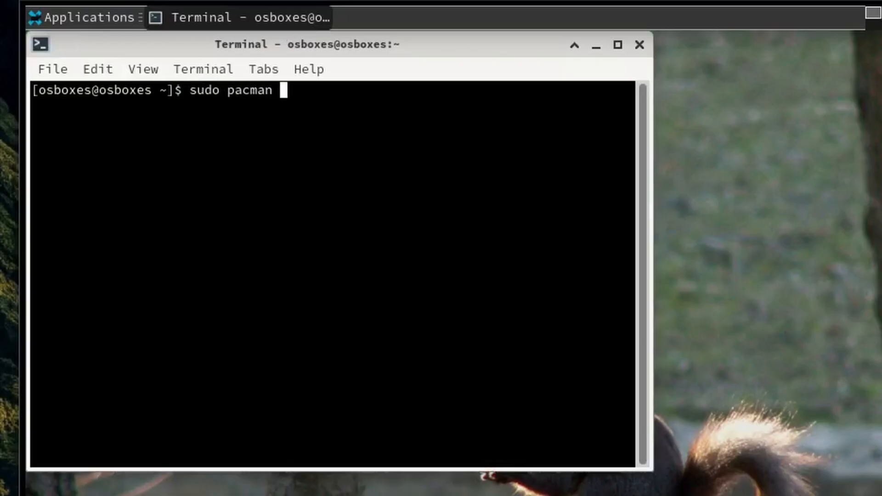
Install the sshfs package with pacman and create the /mnt/sshfs2 mount folder
key(Return)
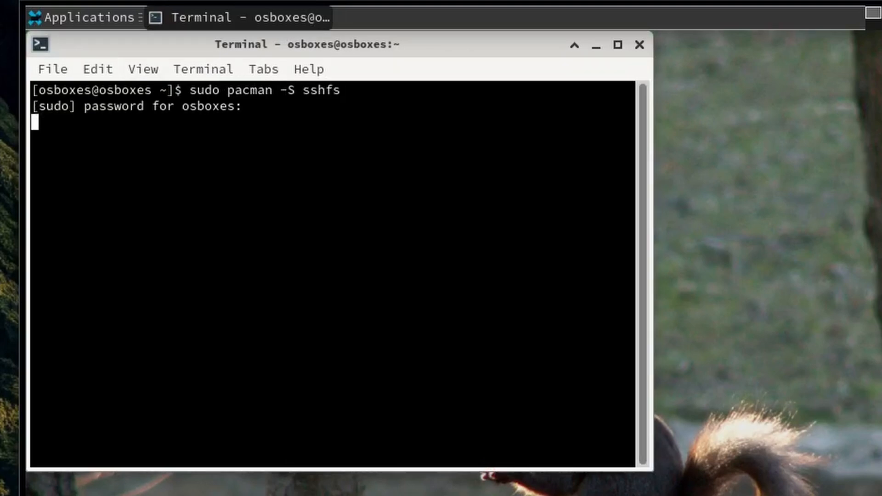
key(Return)
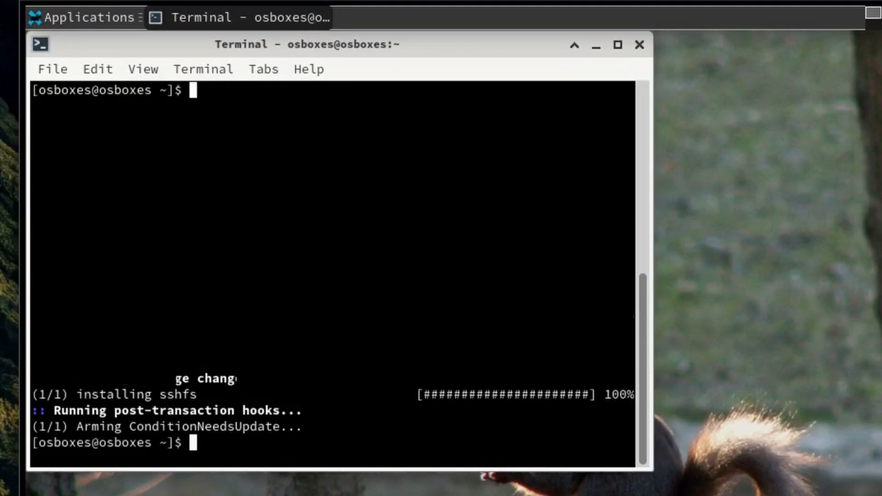
text(sudo mkdir /m)
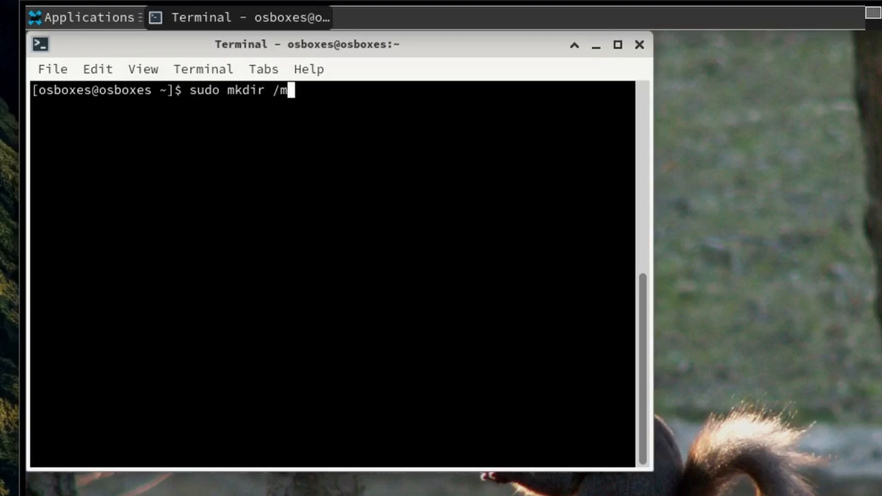
key(Return)
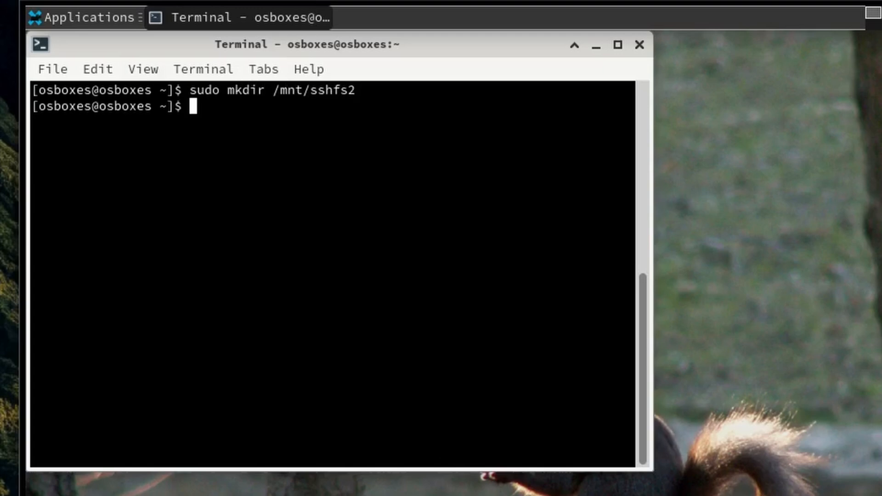
text(sudo sshfs -o all)
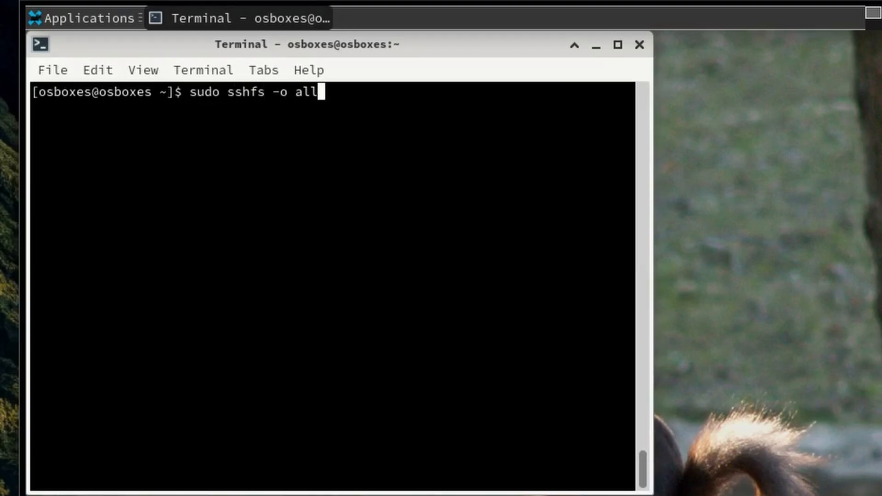
text(ow_other,default)
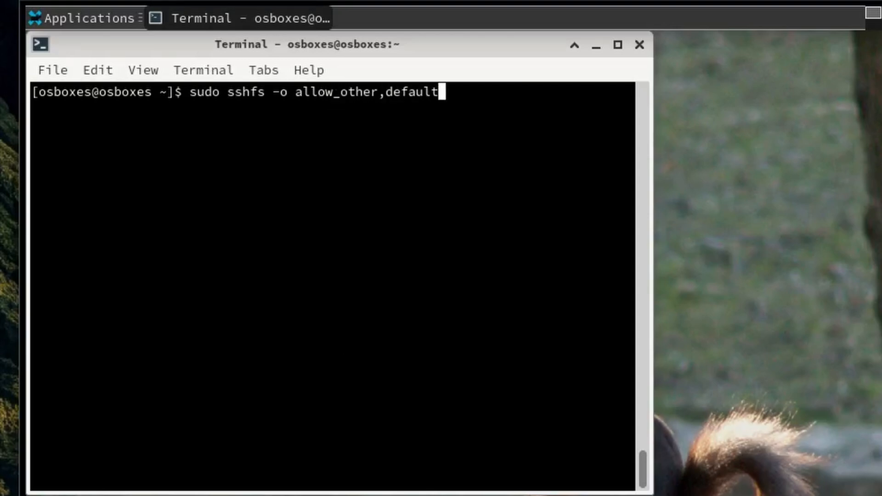
text(_permissions admin@192.16)
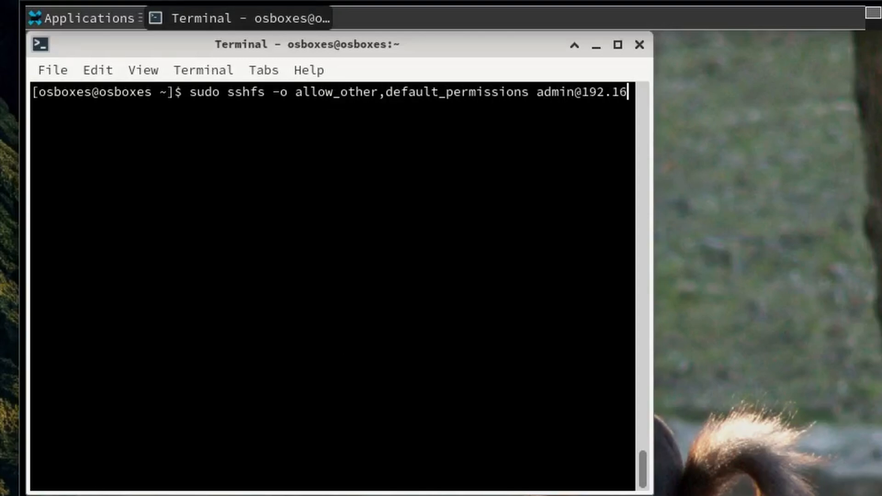
text(8.122.43: /mn)
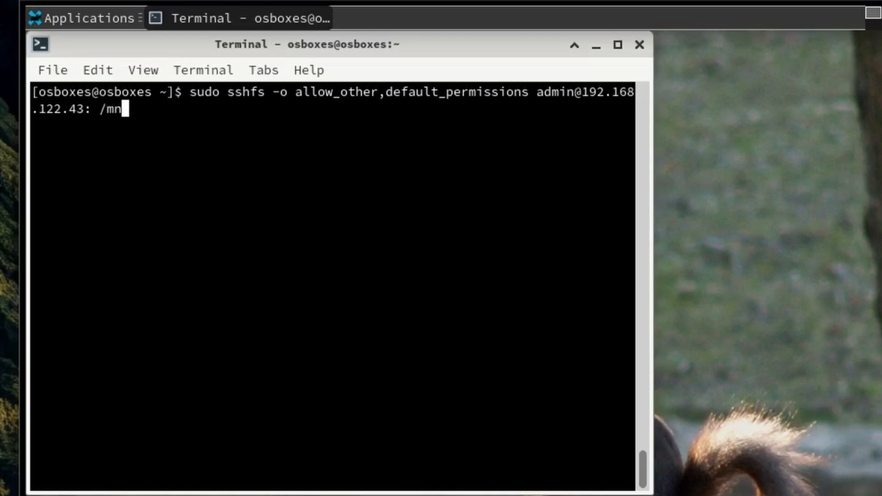
text(t/sshfs2)
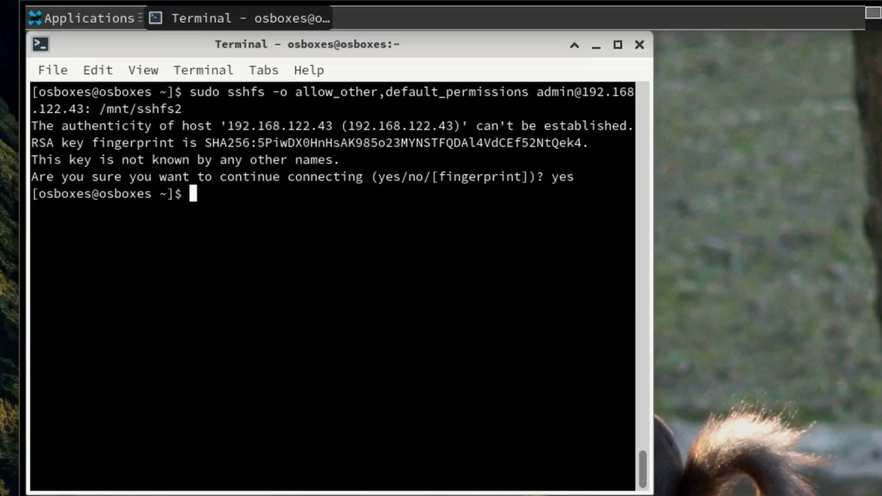
text(cd /mnt/ssh)
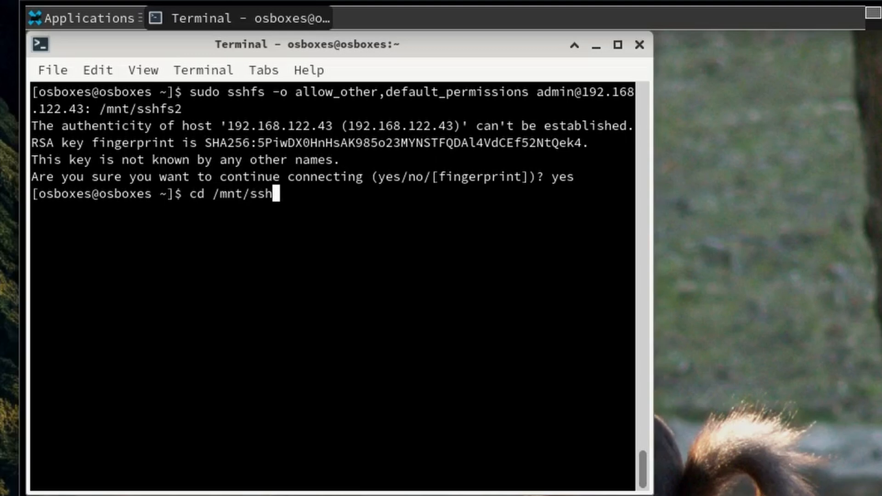
Enter /mnt/sshfs2, touch mySecondFile there, and confirm it in CHR2's file print
key(Return)
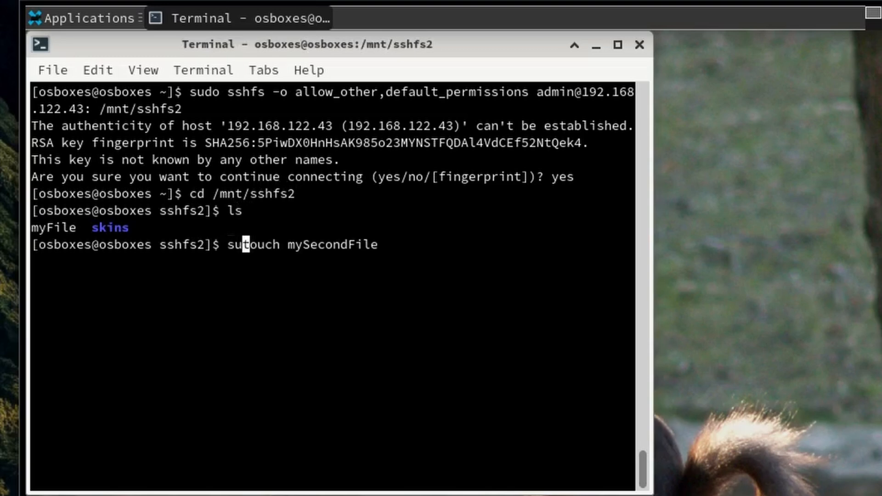
key(Return)
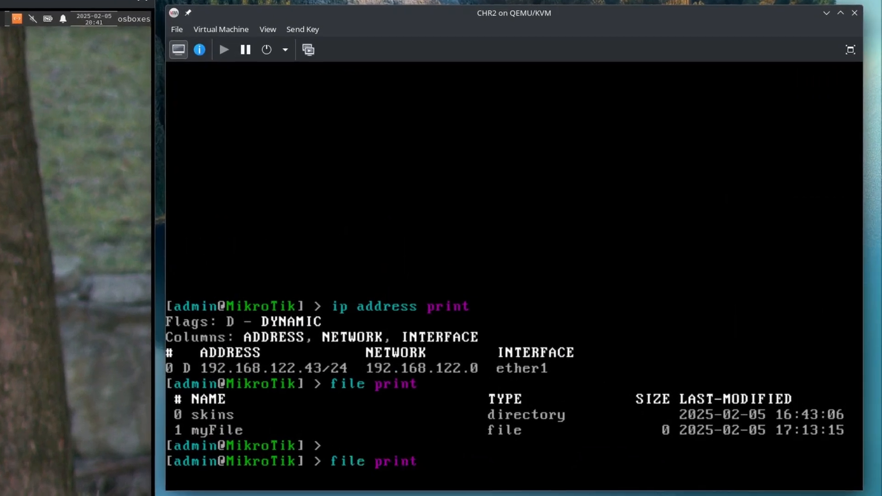
key(Return)
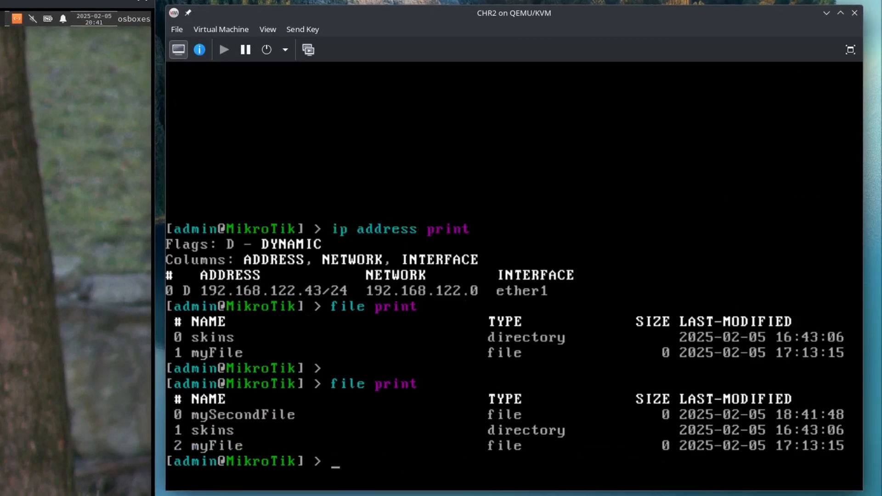